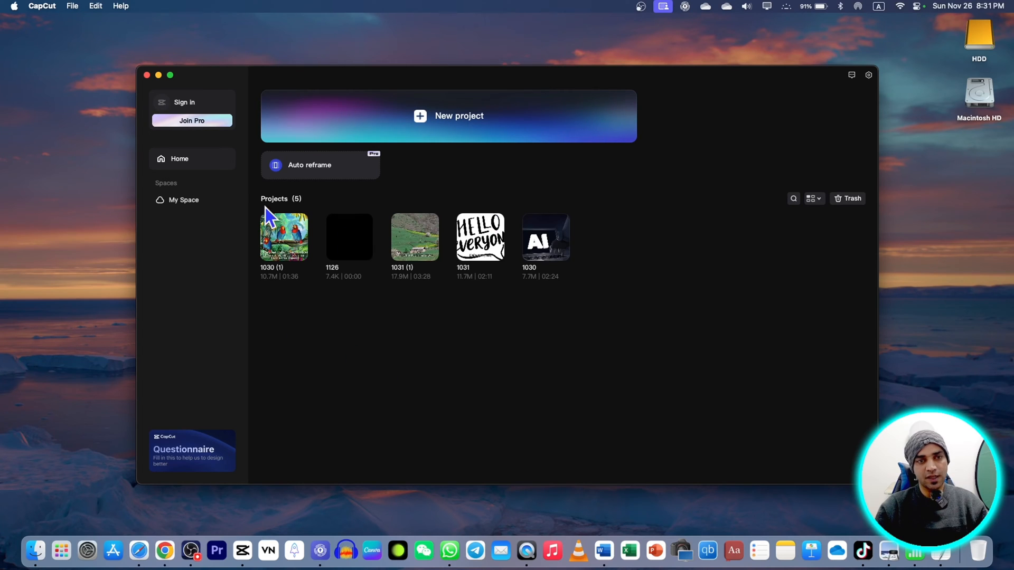
mouse_move(552, 159)
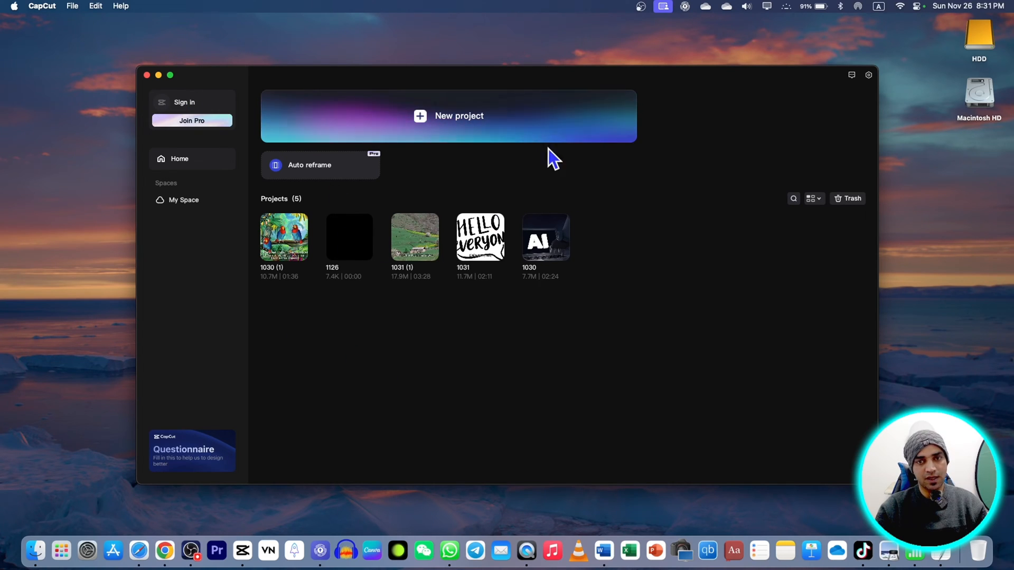
Step: Sign in to CapCut with a Google account
left_click(183, 103)
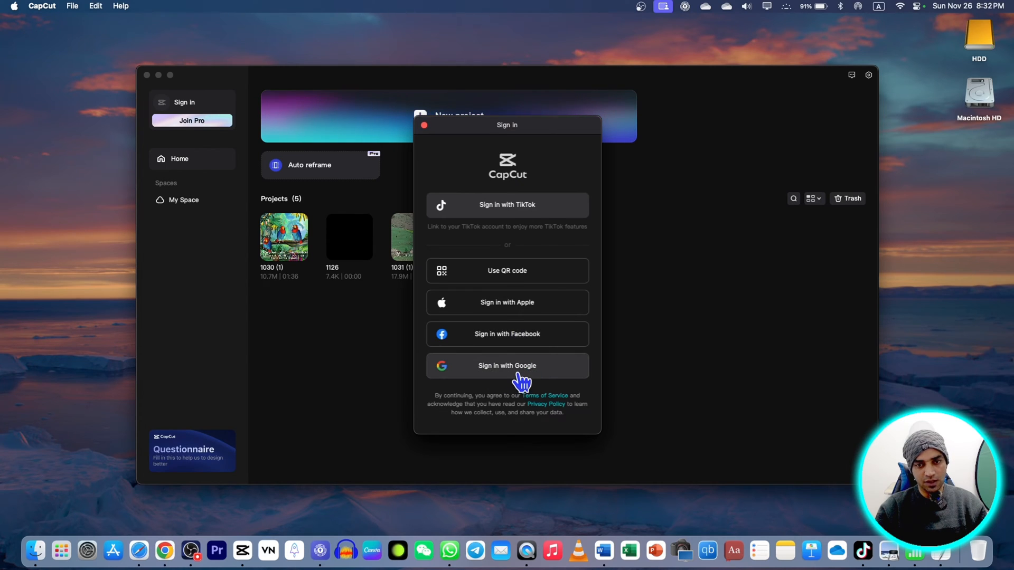
left_click(506, 366)
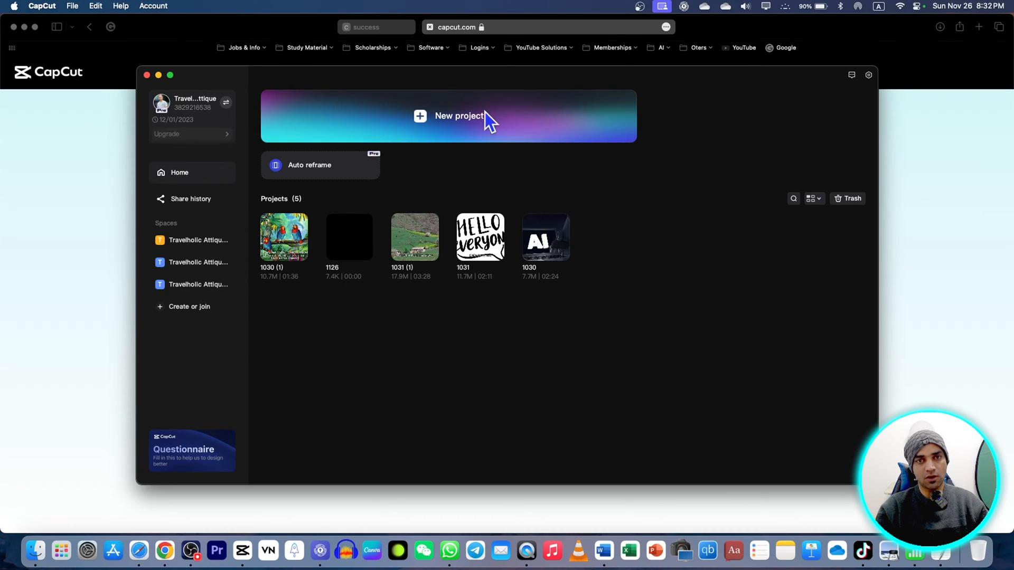
Step: Start a new project with a default title reading TEST PRESET in Antone DEMO font
double_click(349, 236)
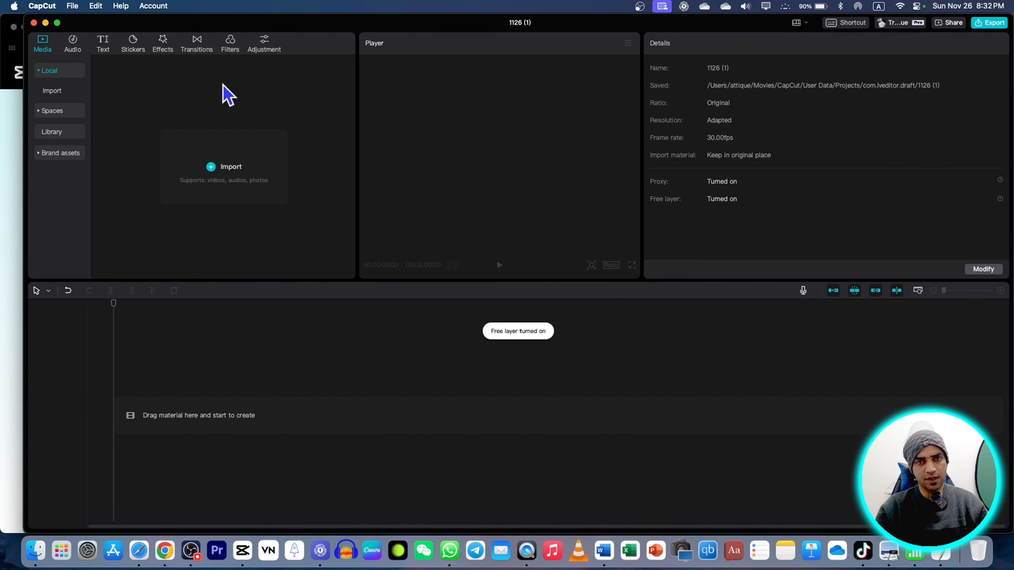
mouse_move(307, 251)
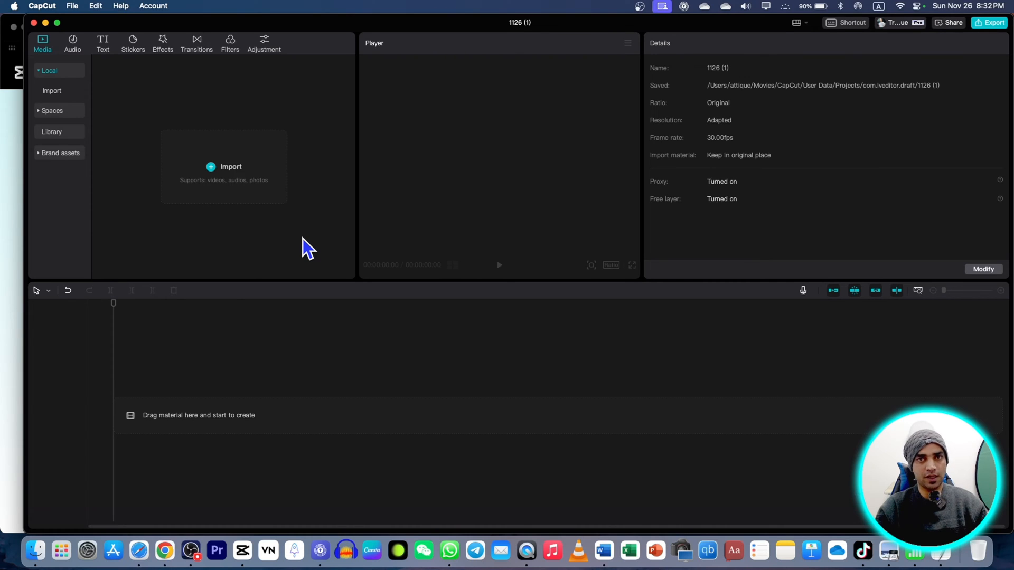
left_click(103, 43)
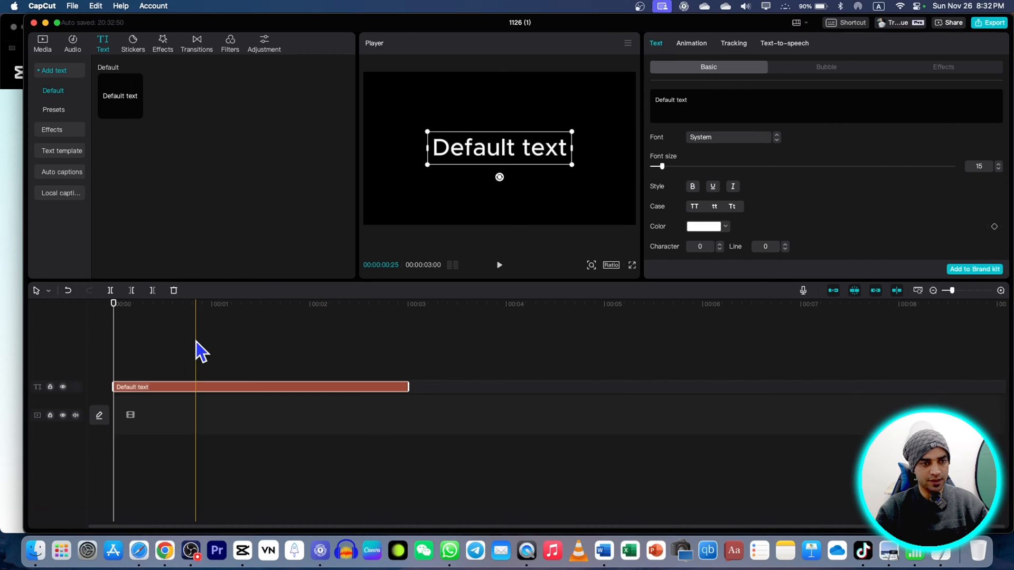
type("TEST PRESET")
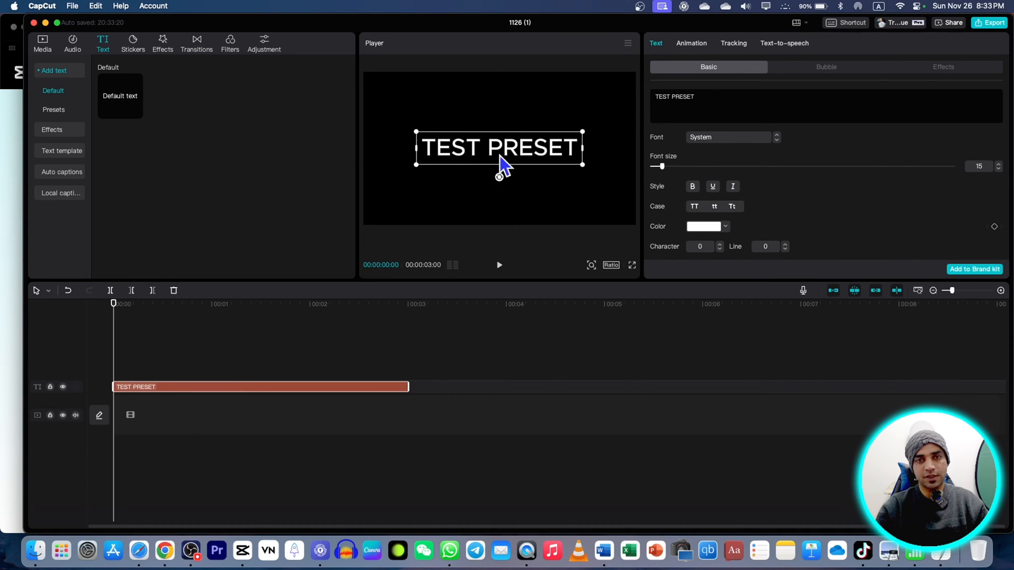
left_click(728, 136)
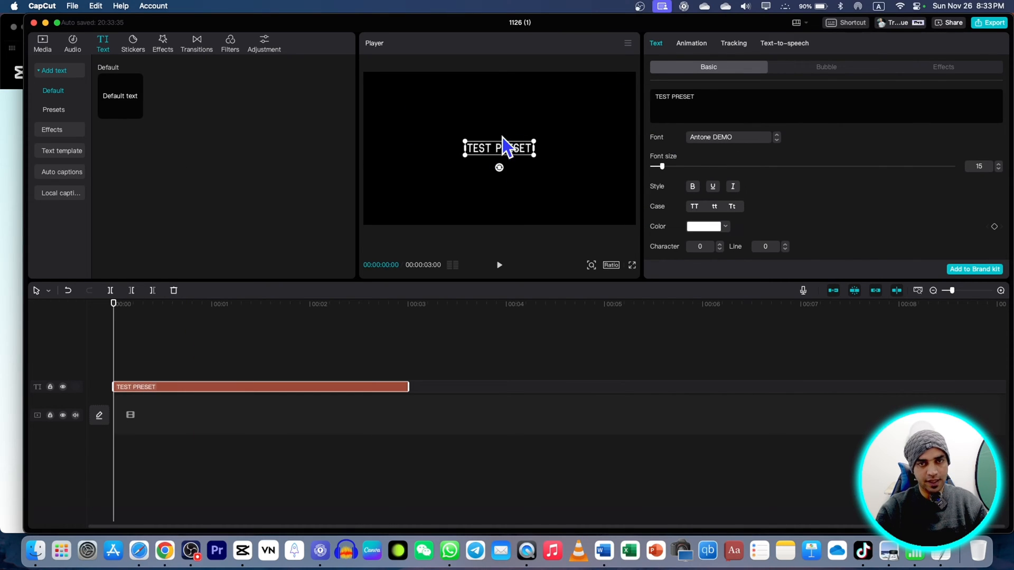
Step: Save the title style to the brand kit as a text preset named 'test preset'
left_click(43, 44)
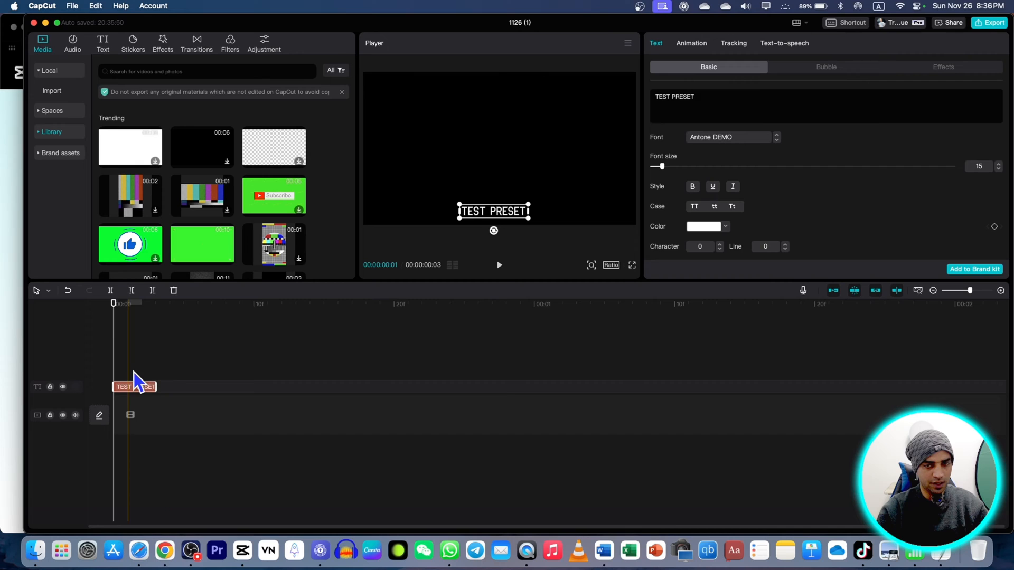
left_click(975, 269)
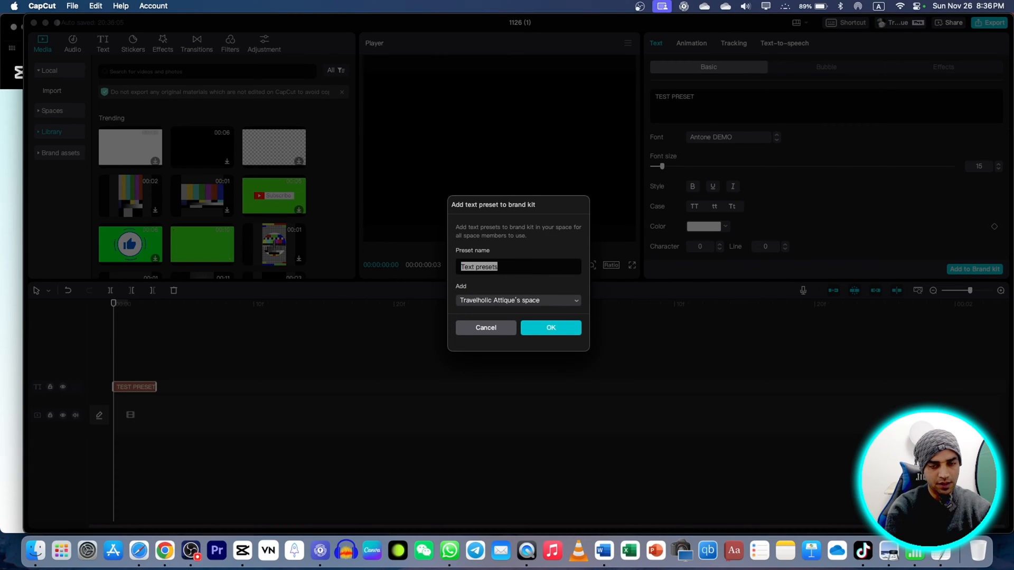
type("test preset")
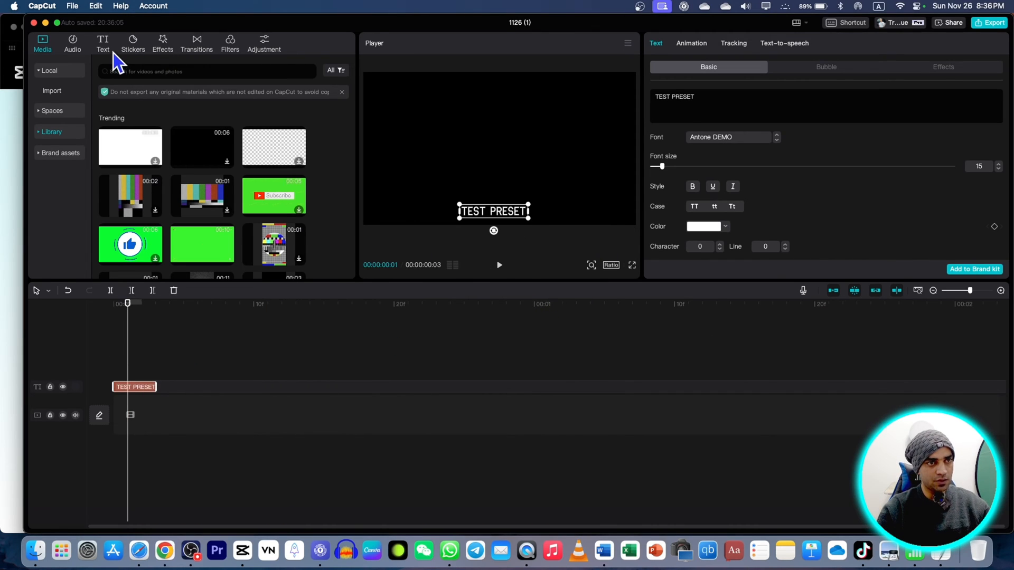
left_click(102, 43)
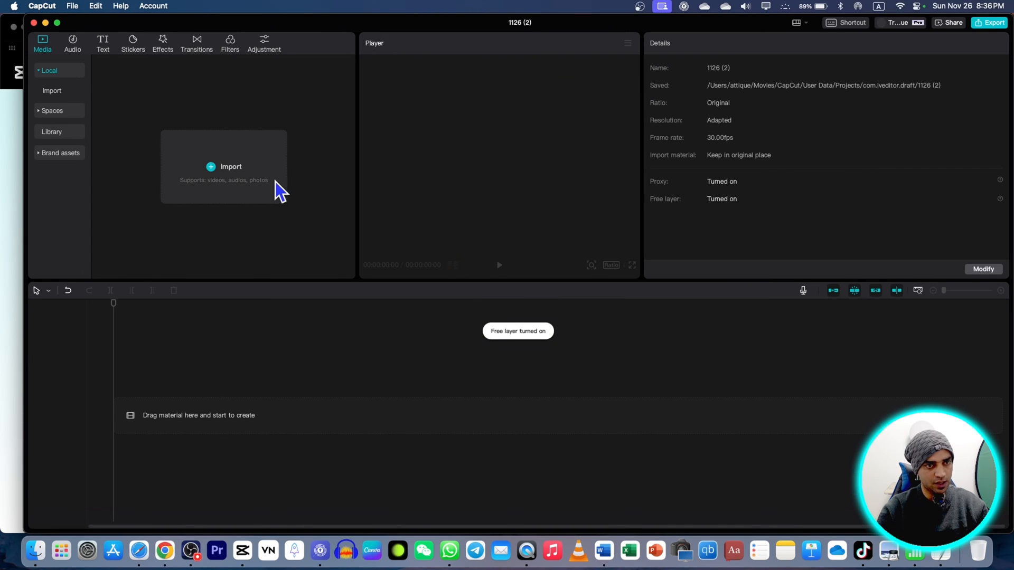
Step: Add the saved 'test preset' title from the team space's presets onto the timeline
left_click(103, 44)
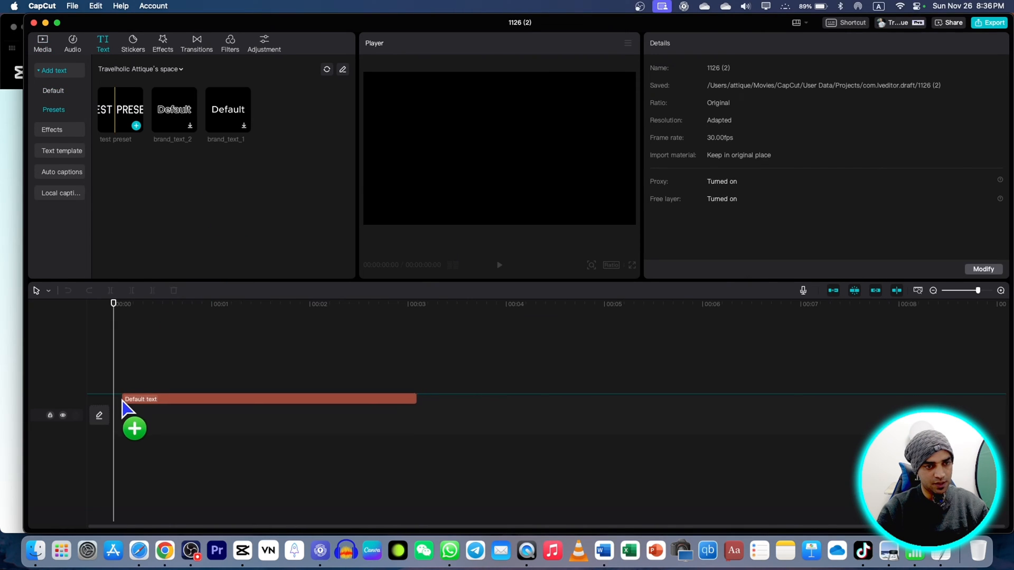
left_click(136, 126)
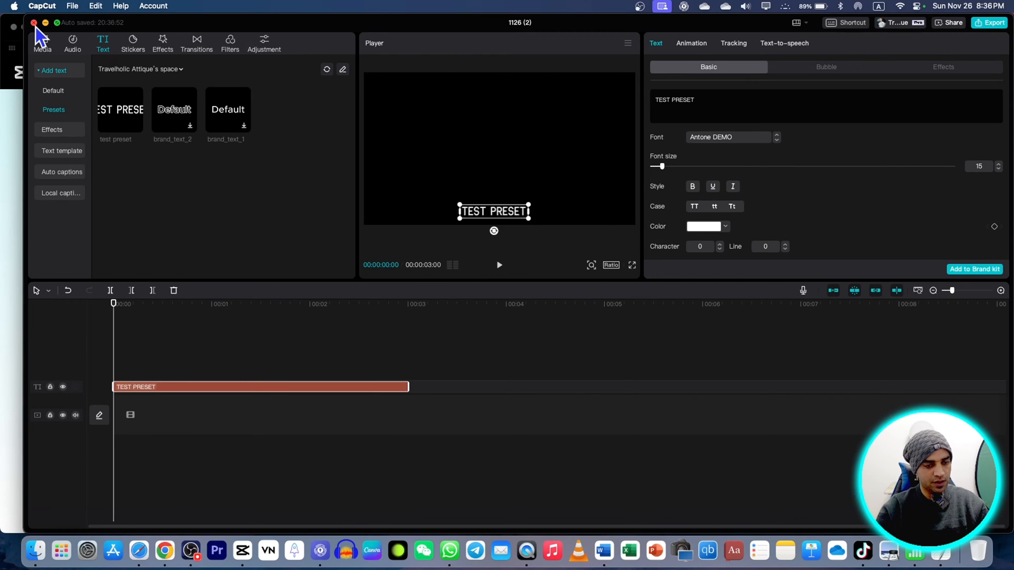
Step: Return to the home screen and view the Travelholic Attique team space's brand kit
left_click(34, 22)
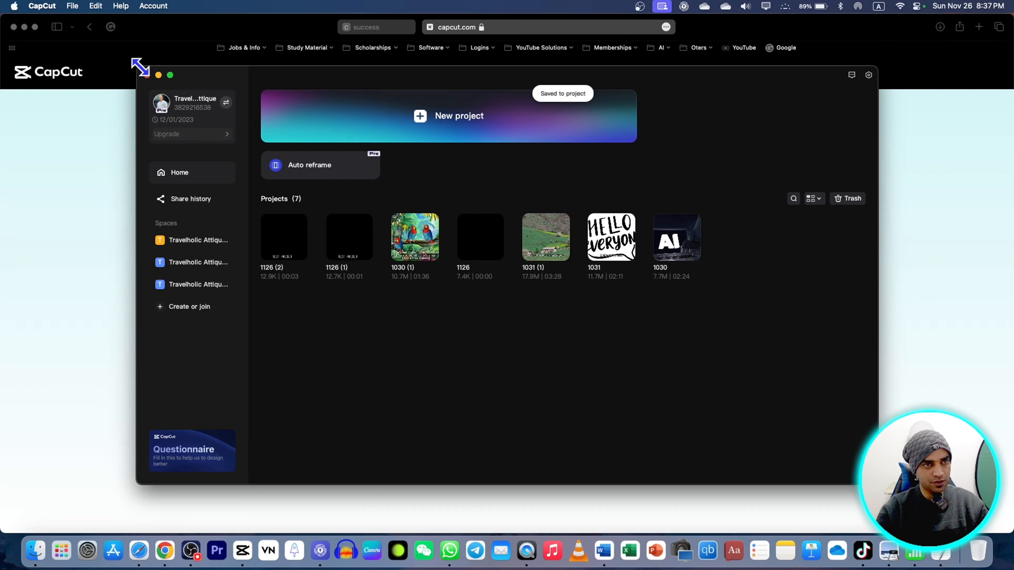
left_click(170, 75)
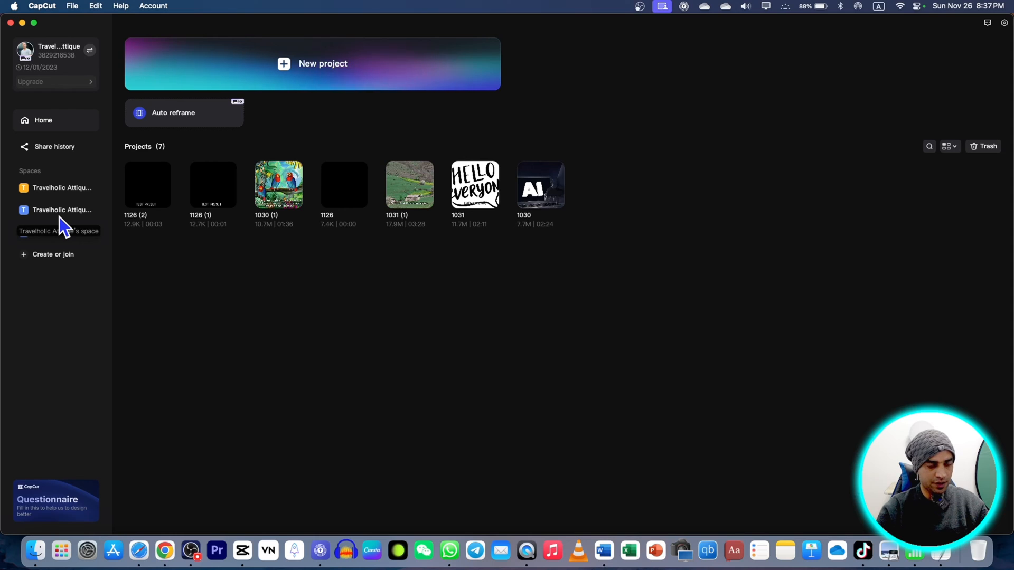
left_click(62, 209)
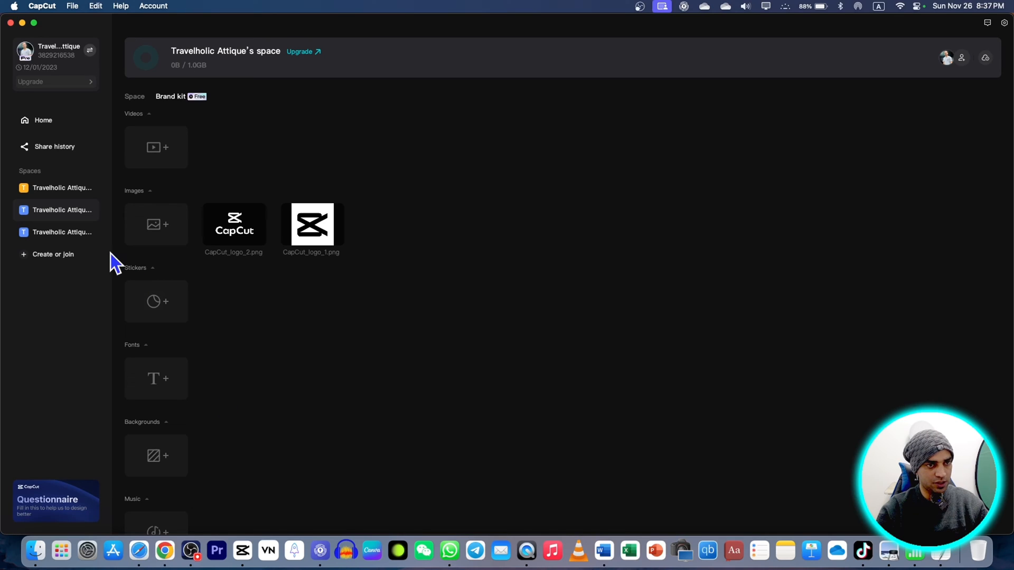
mouse_move(494, 264)
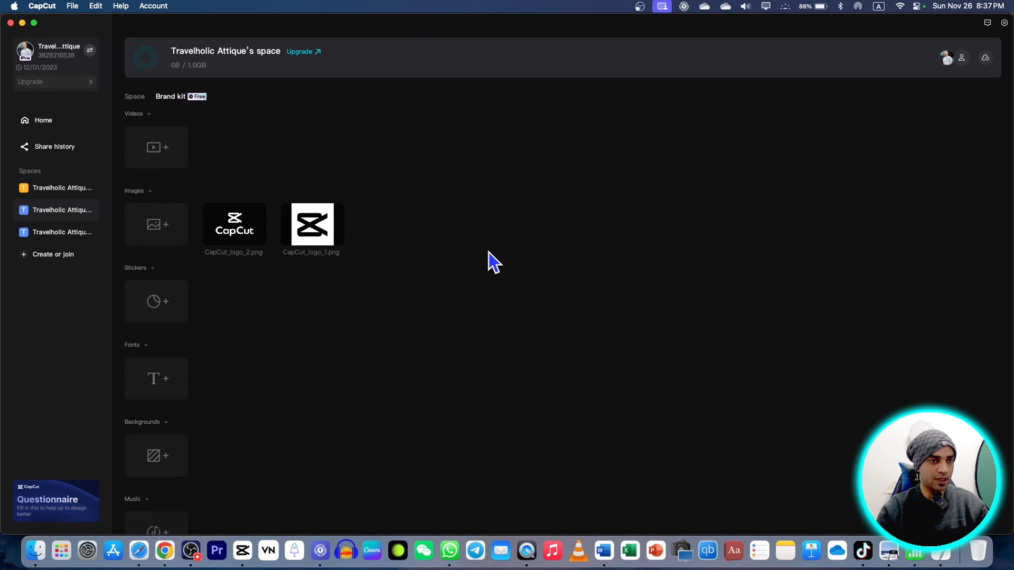
mouse_move(156, 223)
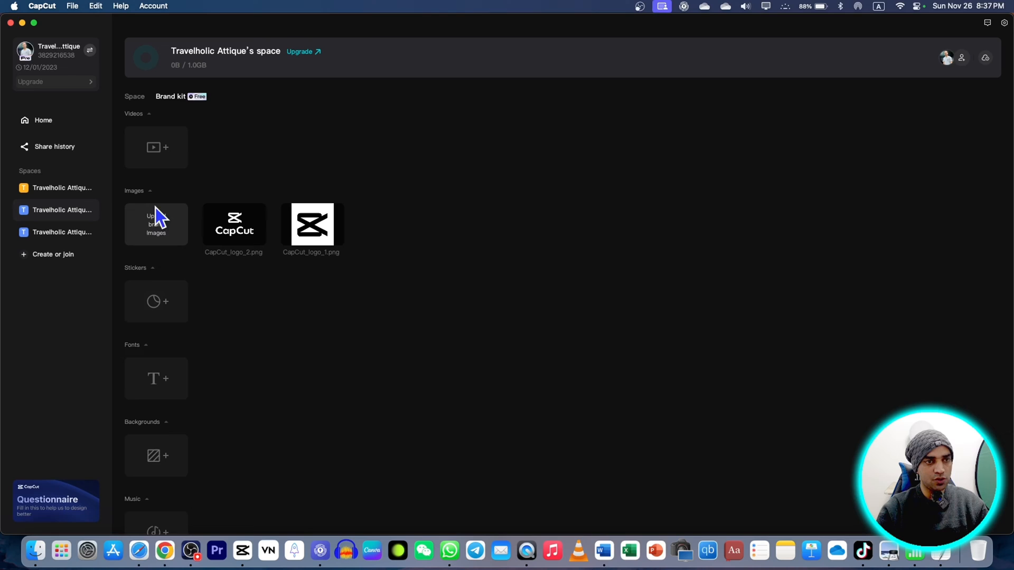
mouse_move(177, 204)
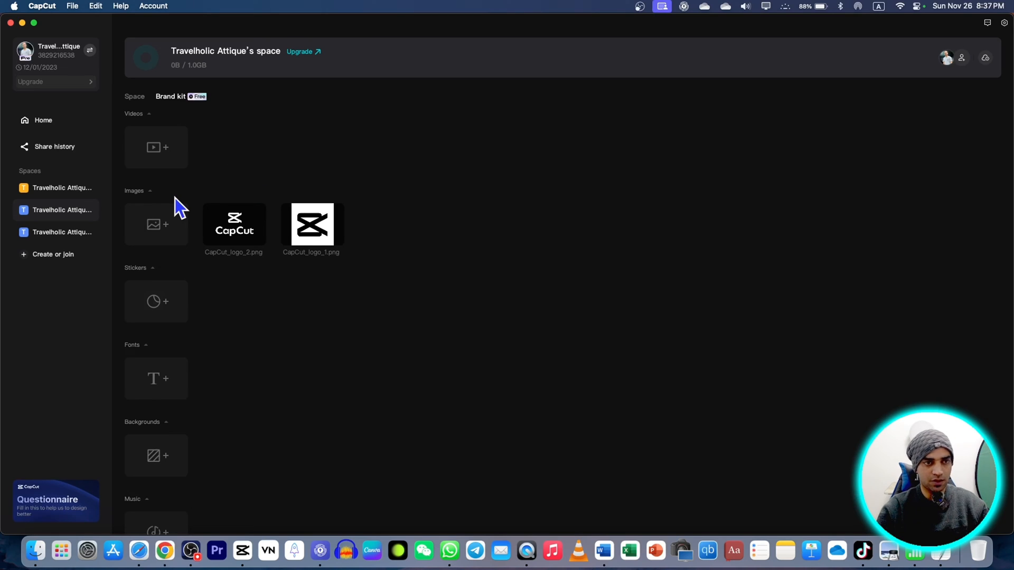
mouse_move(156, 224)
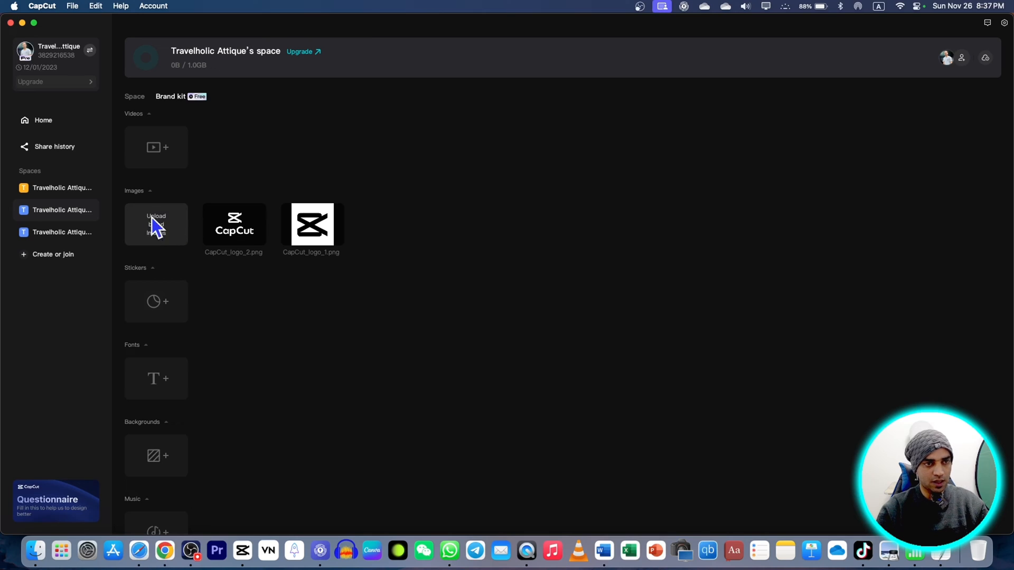
mouse_move(43, 223)
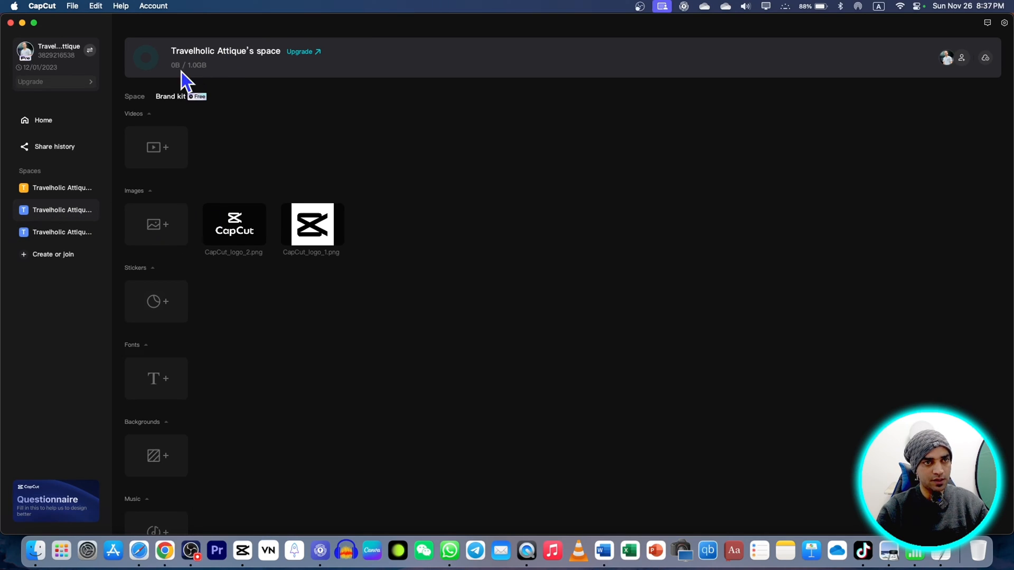
mouse_move(207, 77)
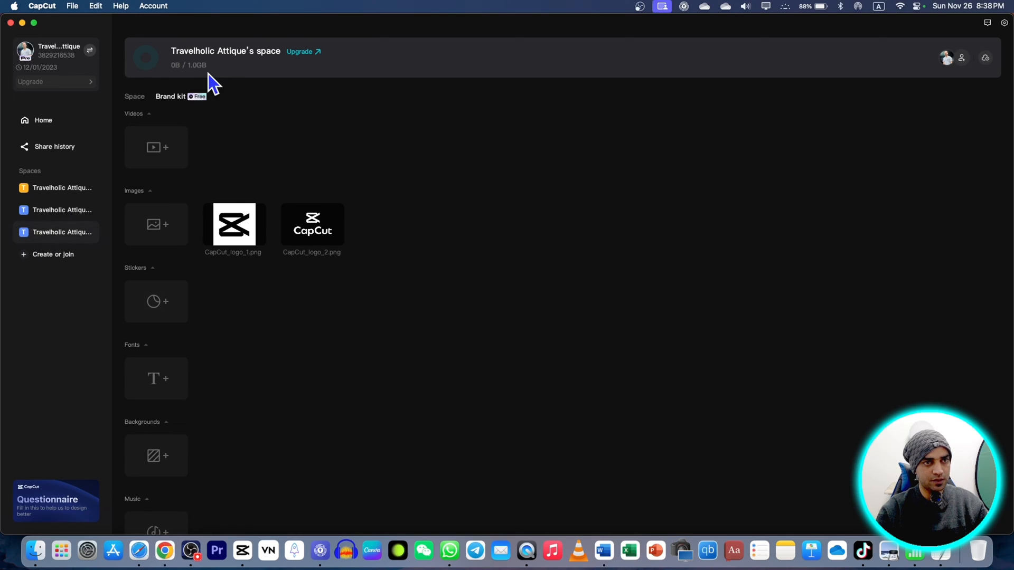
Step: Upload the batch of sound-effect WAV files into the brand kit's Music section
scroll("down", 3)
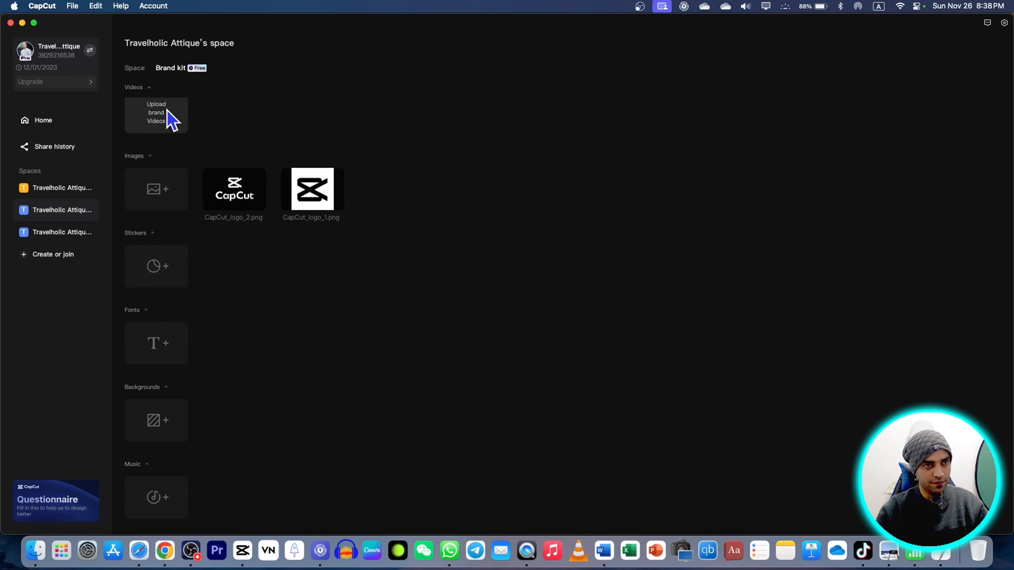
scroll("down", 3)
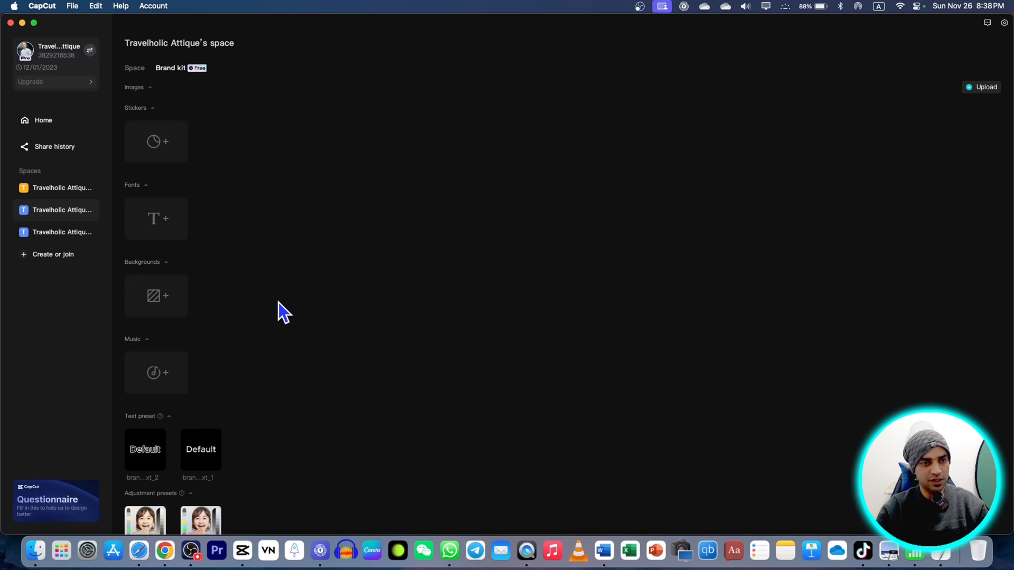
mouse_move(253, 269)
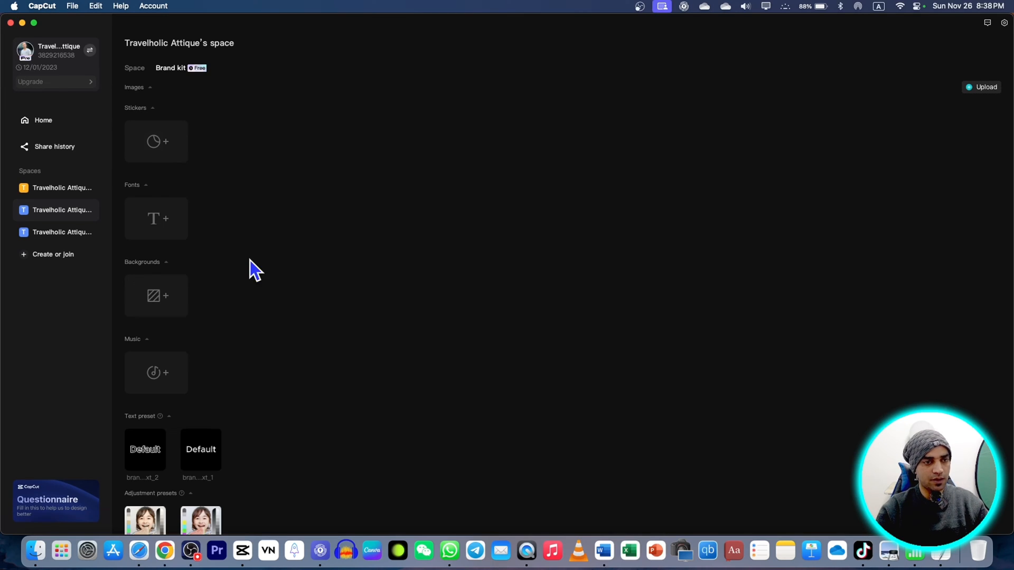
mouse_move(171, 375)
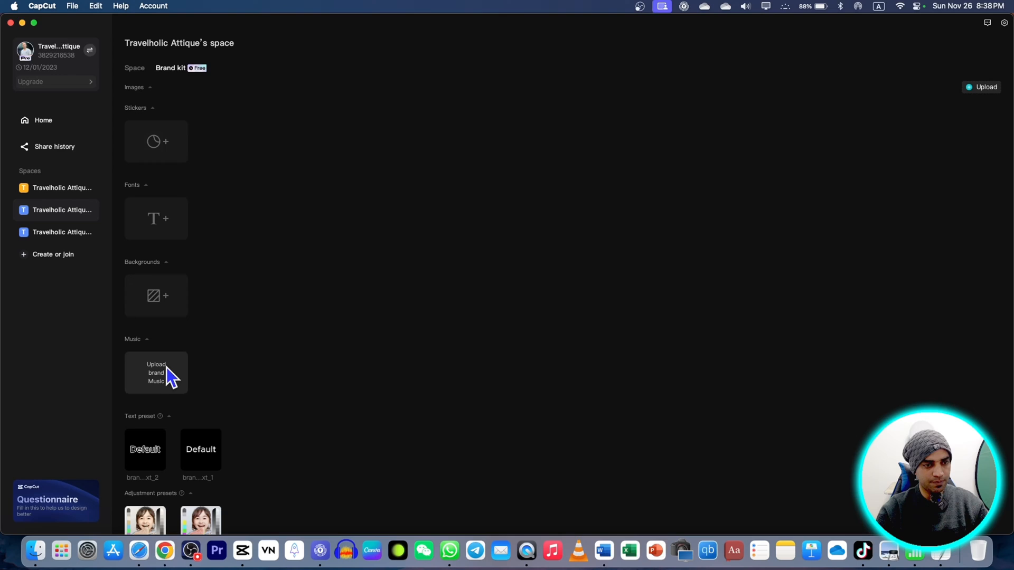
left_click(156, 372)
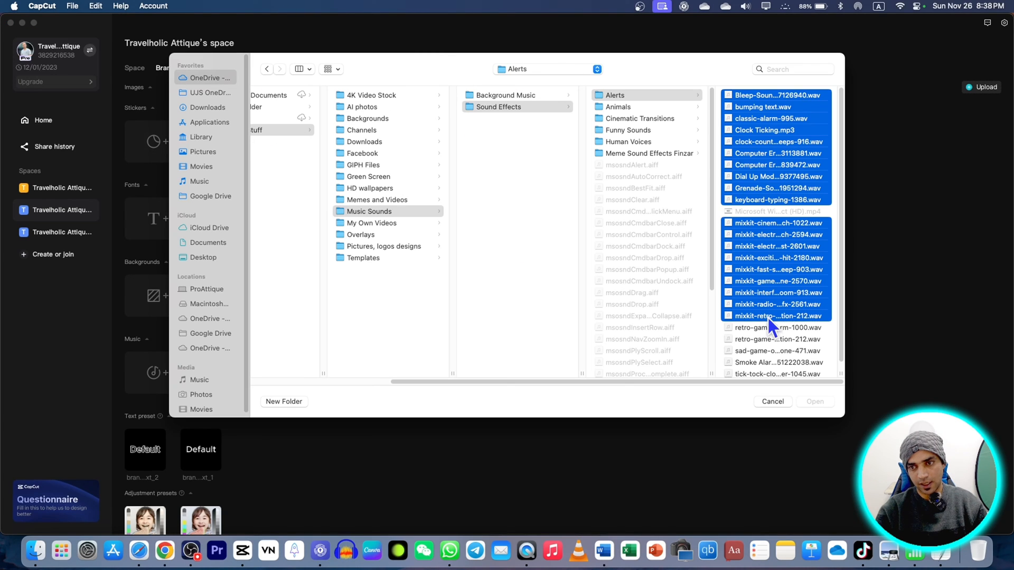
left_click(815, 401)
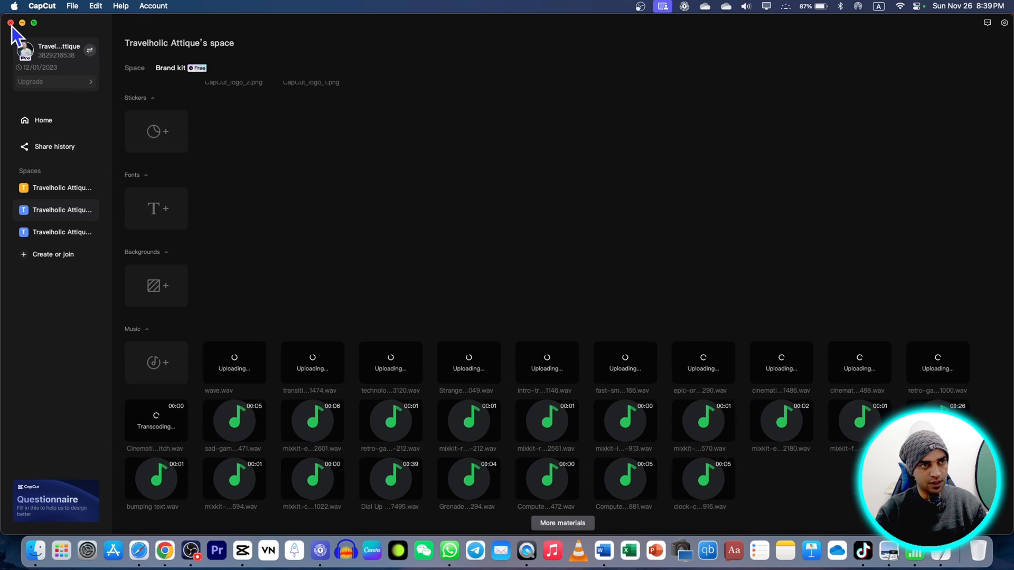
Step: Add the test preset title in a project, then list the uploaded brand music under Audio
left_click(11, 22)
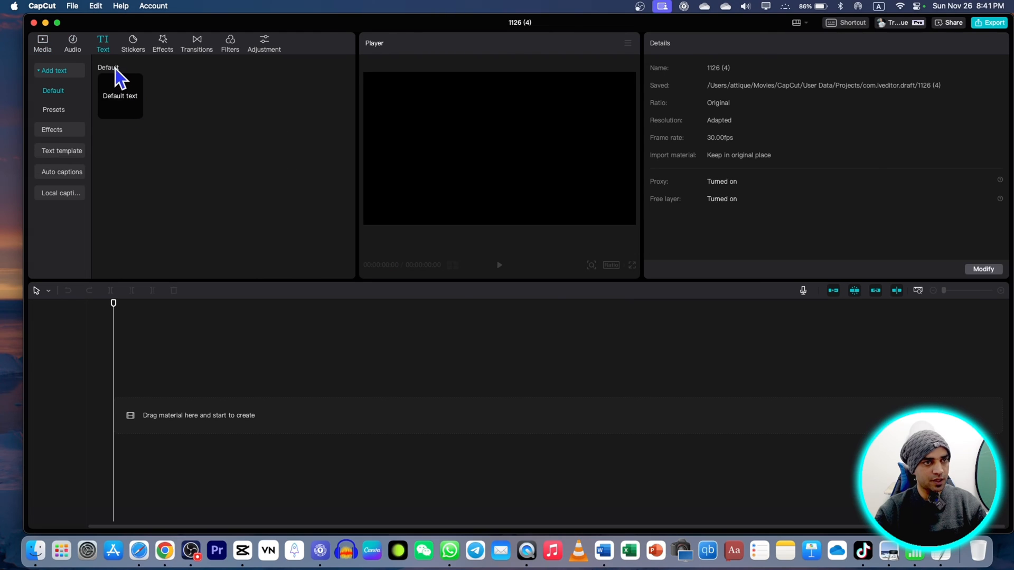
left_click(54, 109)
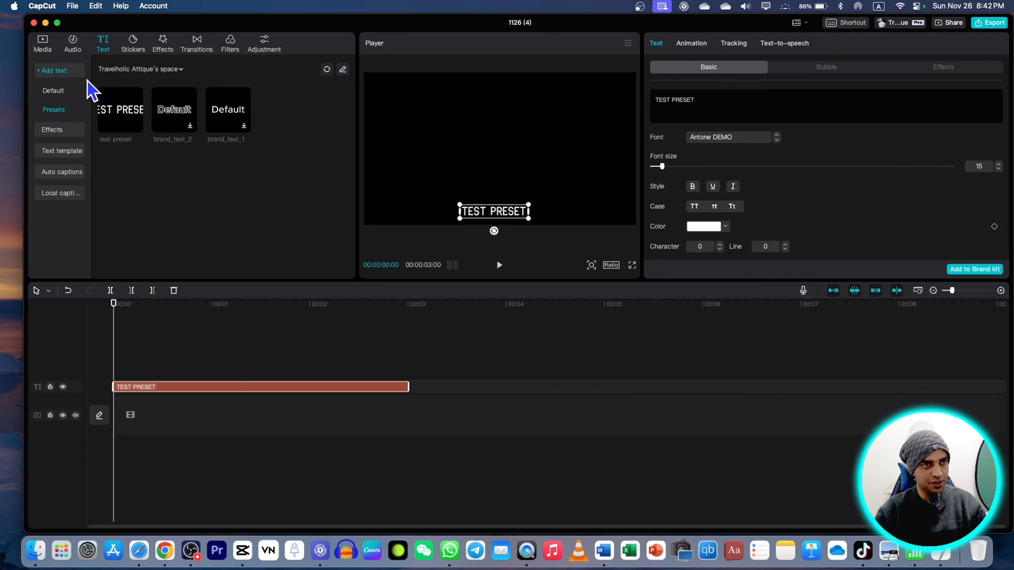
left_click(72, 44)
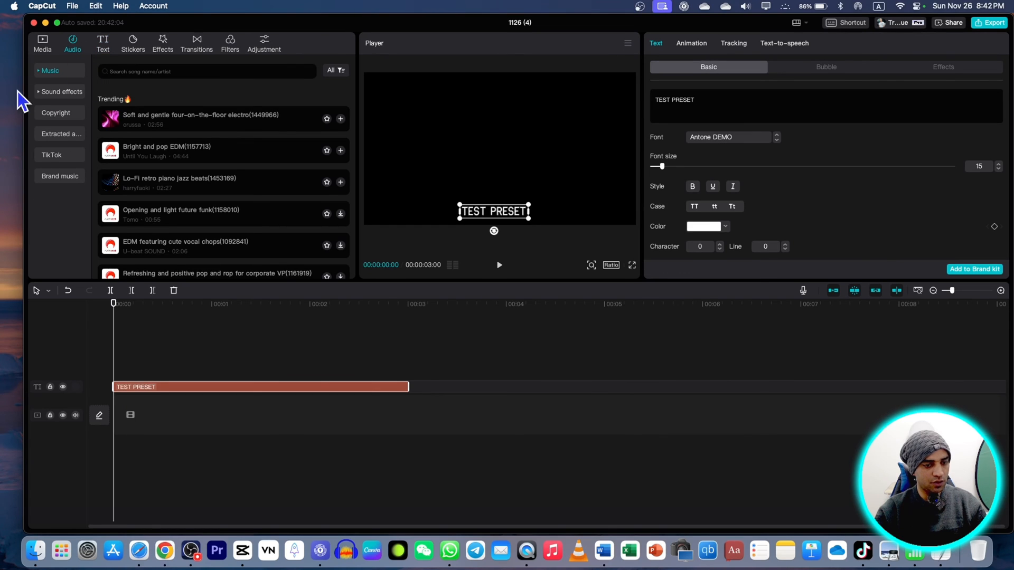
mouse_move(49, 197)
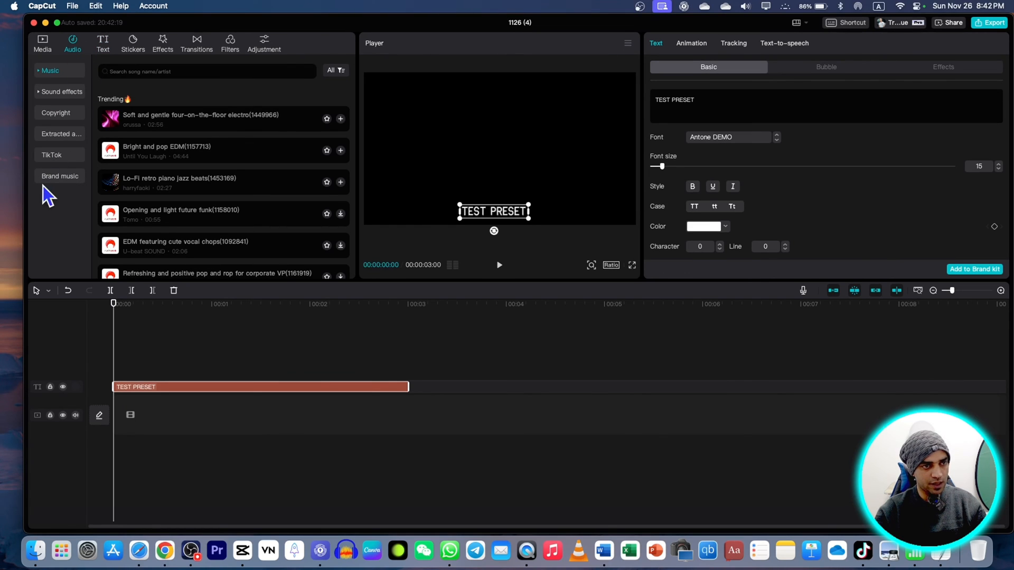
left_click(60, 177)
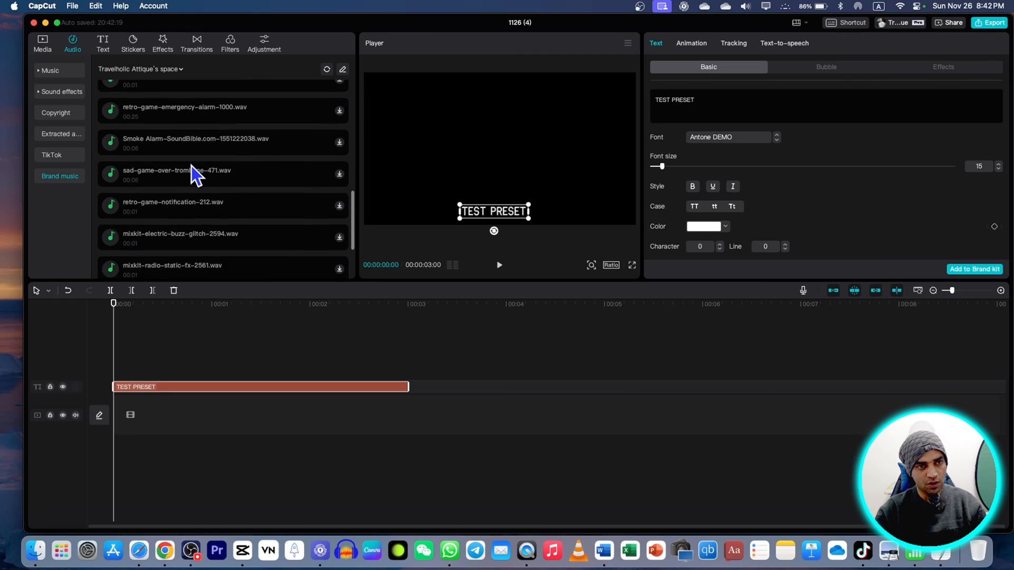
scroll("down", 3)
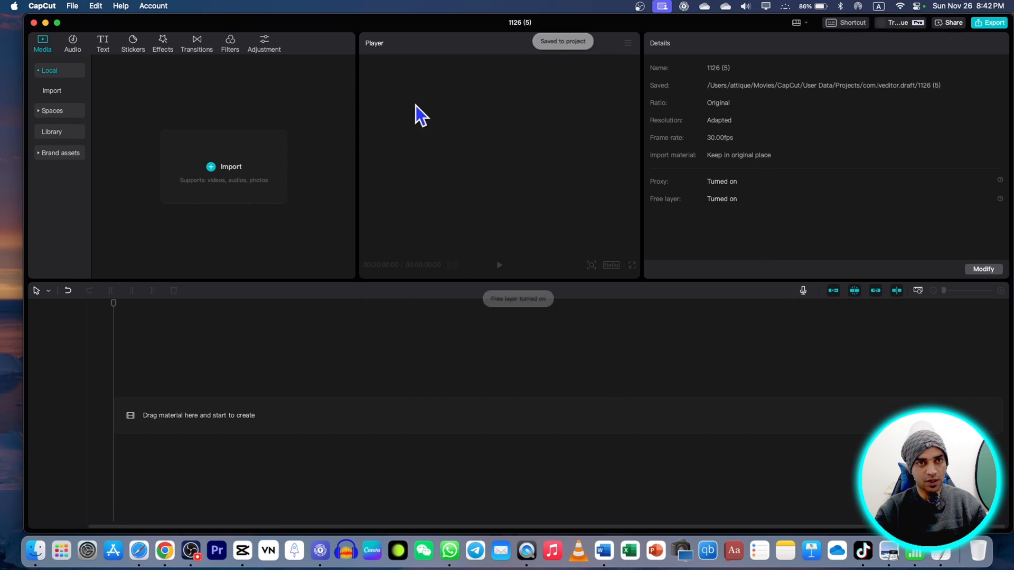
Step: Add the test preset title, a green-screen library clip and the transition-windy-swoosh brand sound
left_click(102, 43)
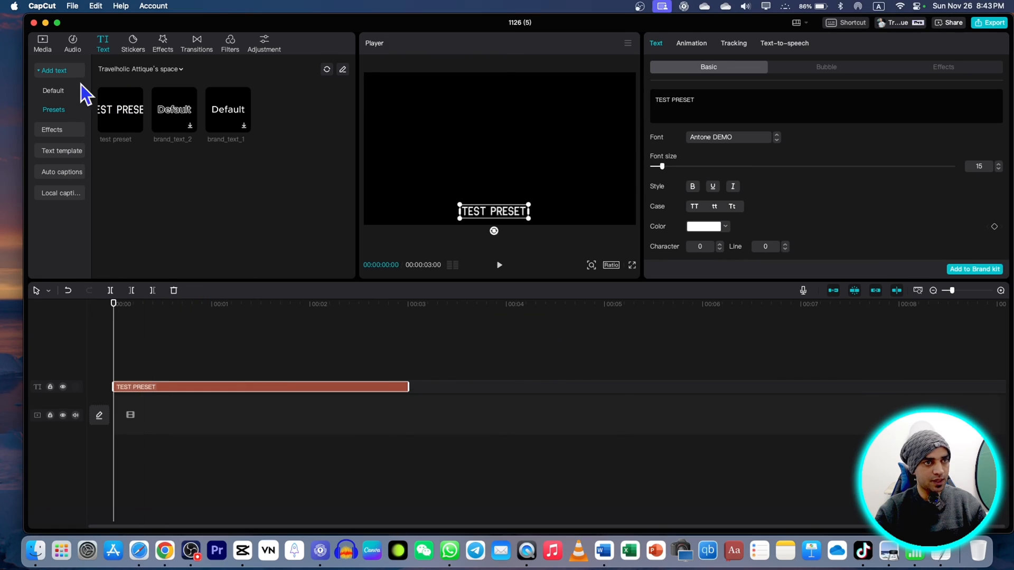
left_click(42, 43)
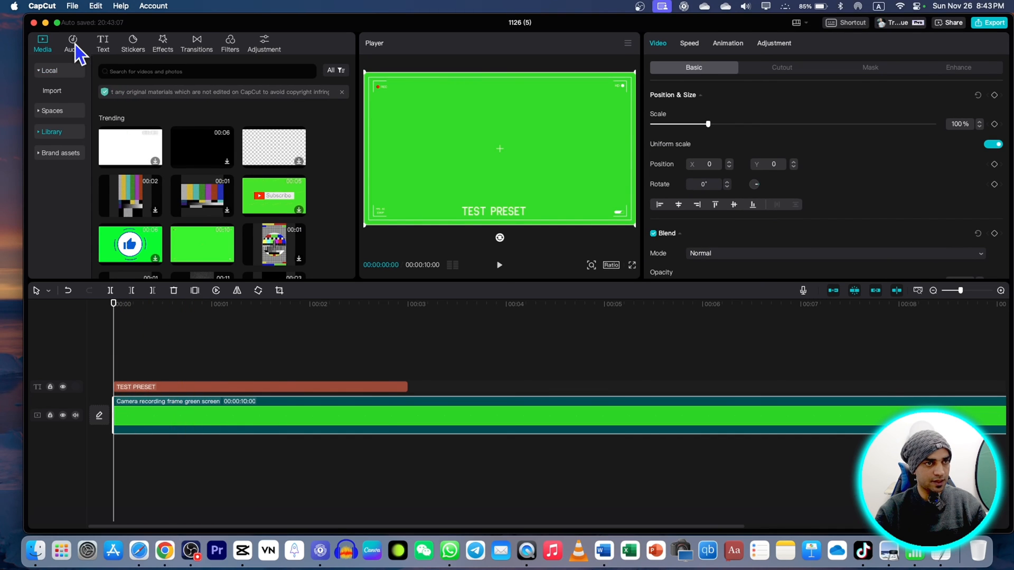
left_click(73, 43)
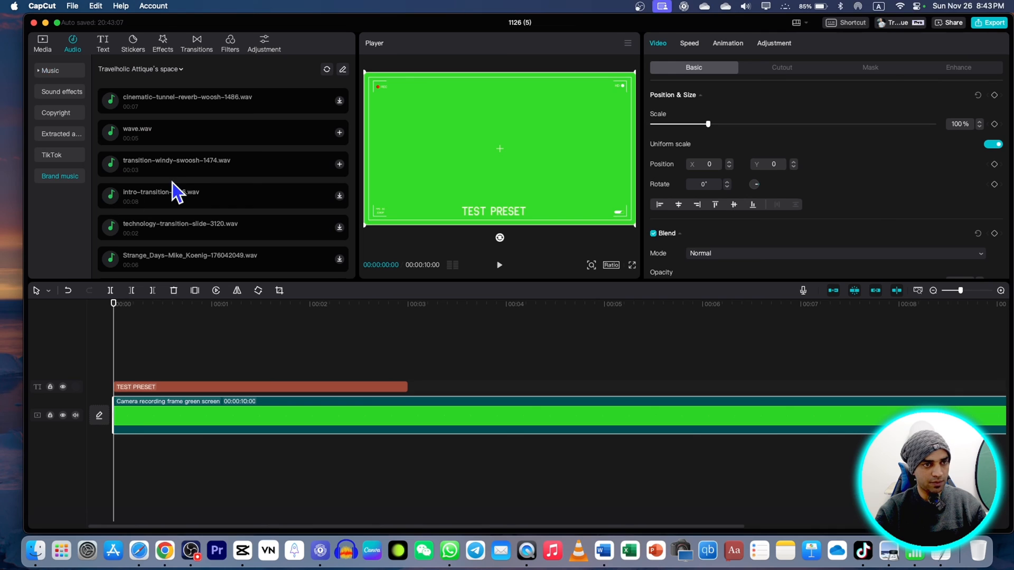
left_click(339, 165)
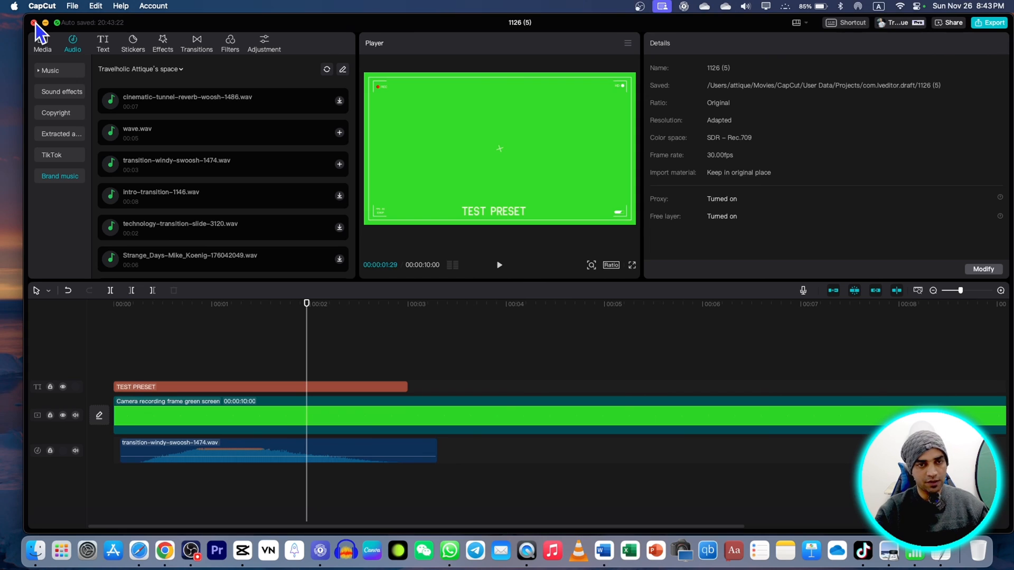
mouse_move(206, 206)
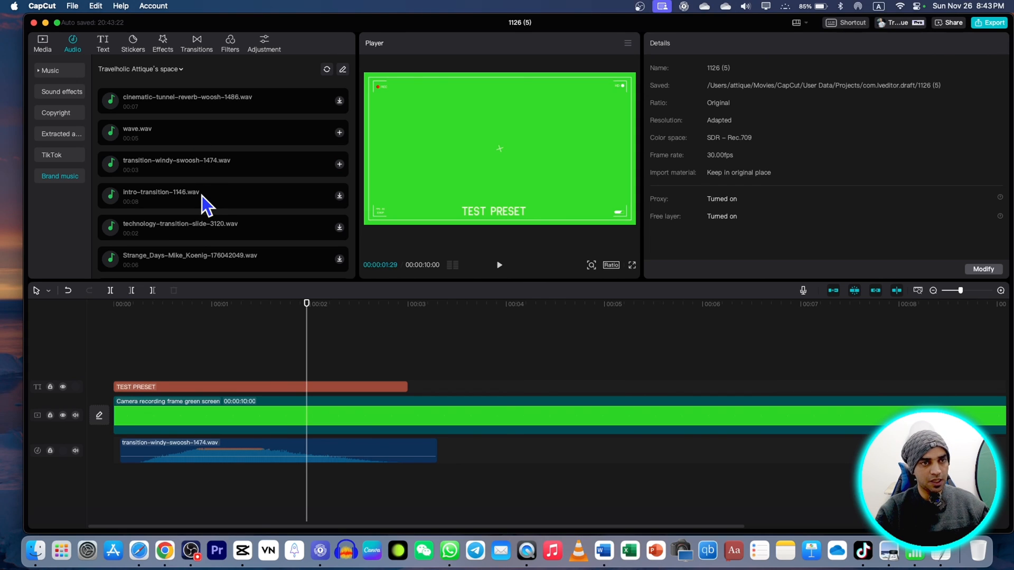